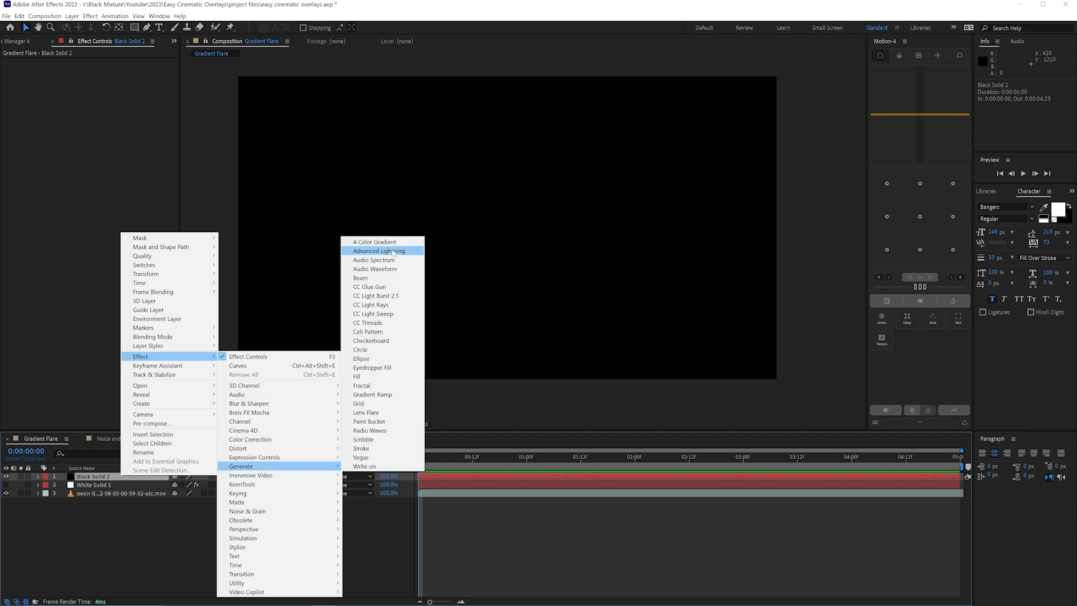
Apply a 4-Color Gradient effect to Black Solid 2
click(374, 242)
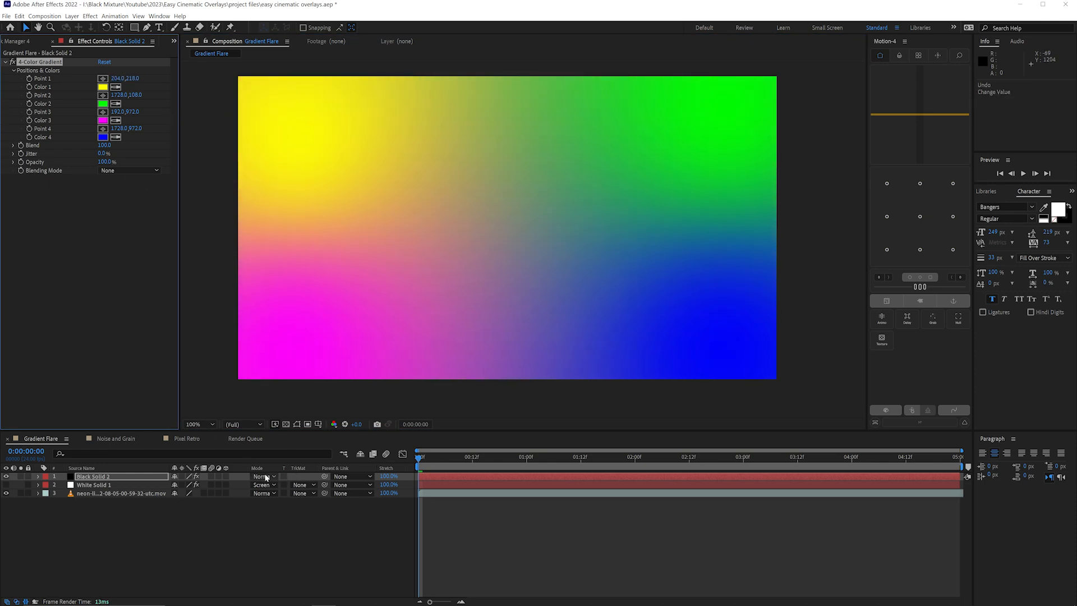
Set the solid to Screen mode and change Color 3 and Color 4 to black (000000)
click(262, 477)
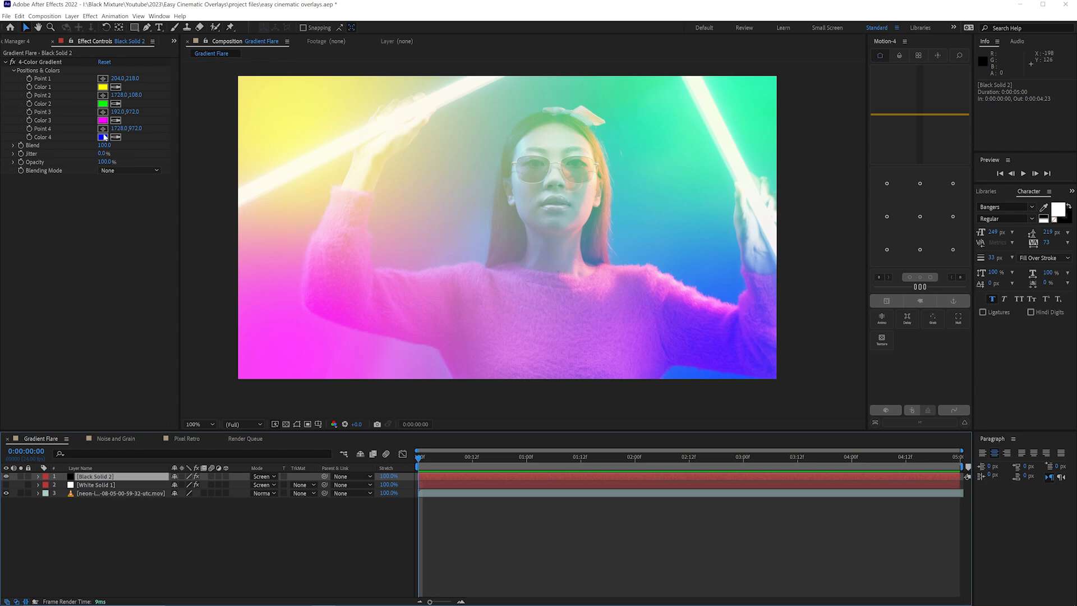
click(103, 137)
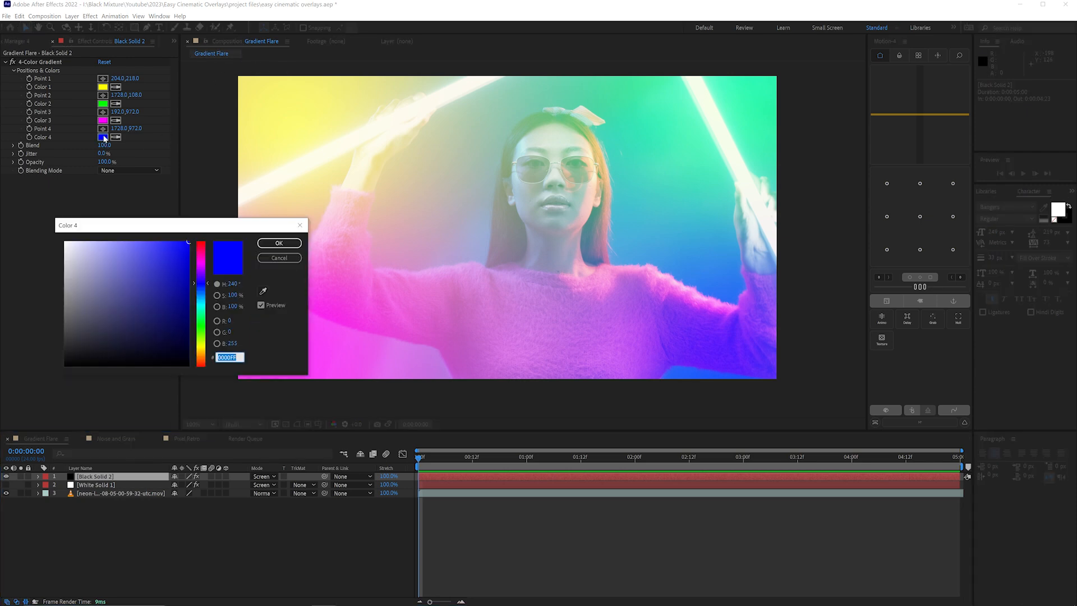
mouse_move(194, 261)
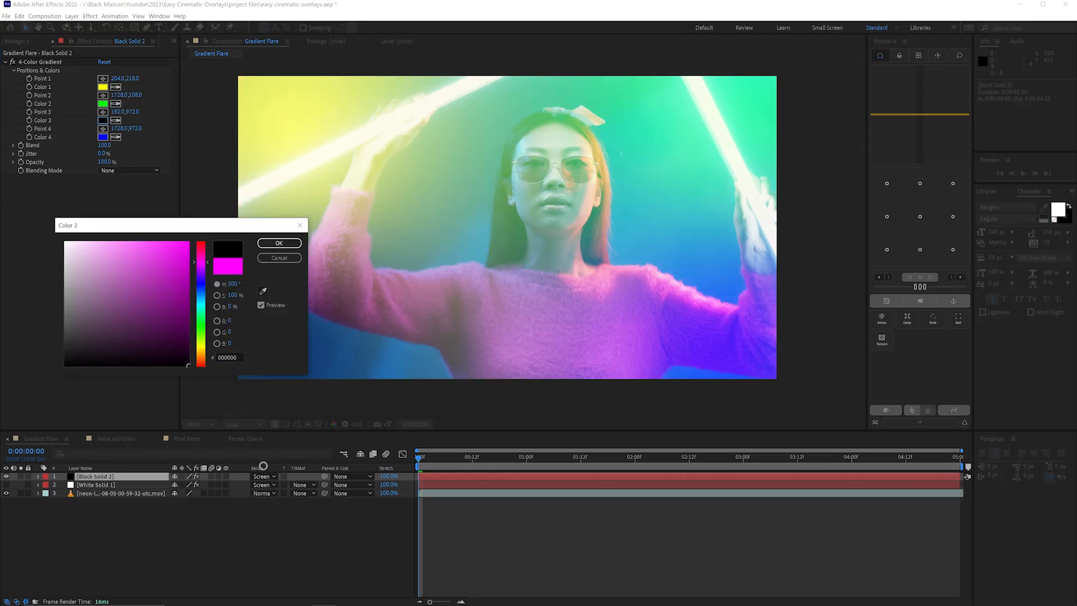
click(278, 243)
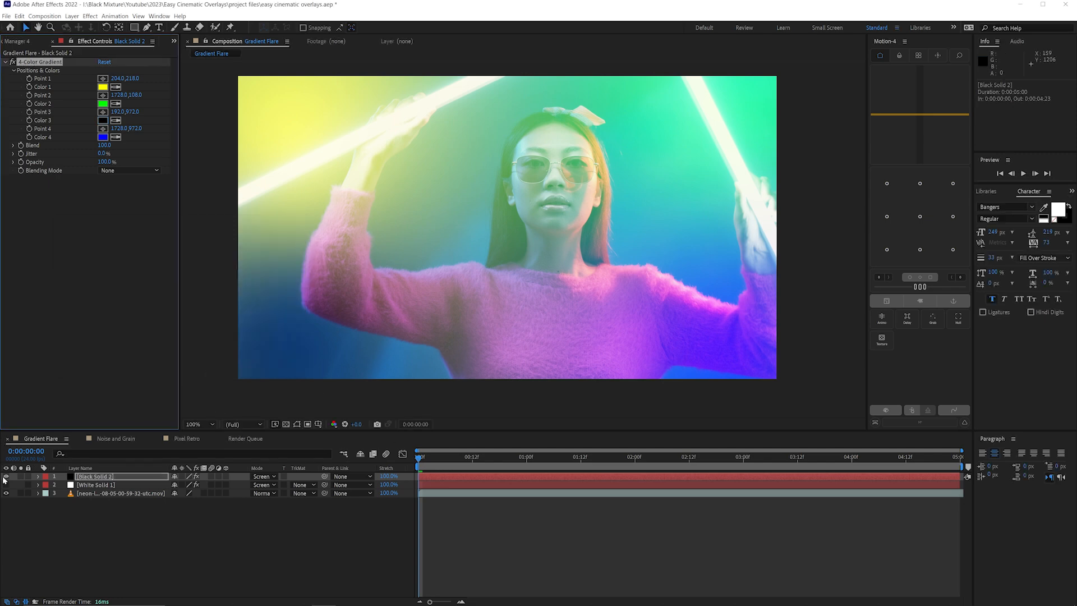
click(6, 476)
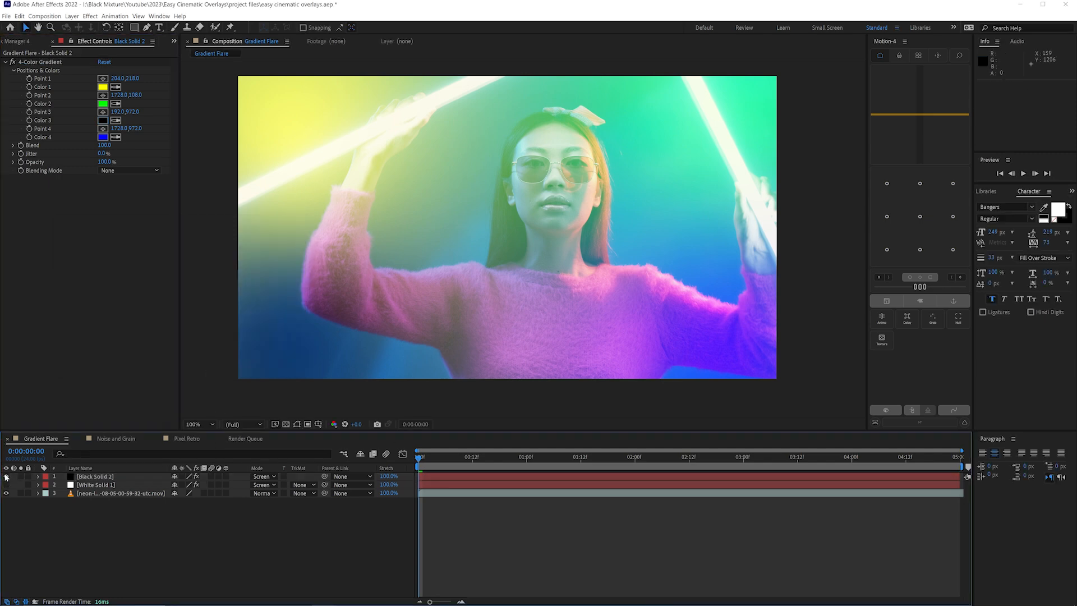
click(103, 136)
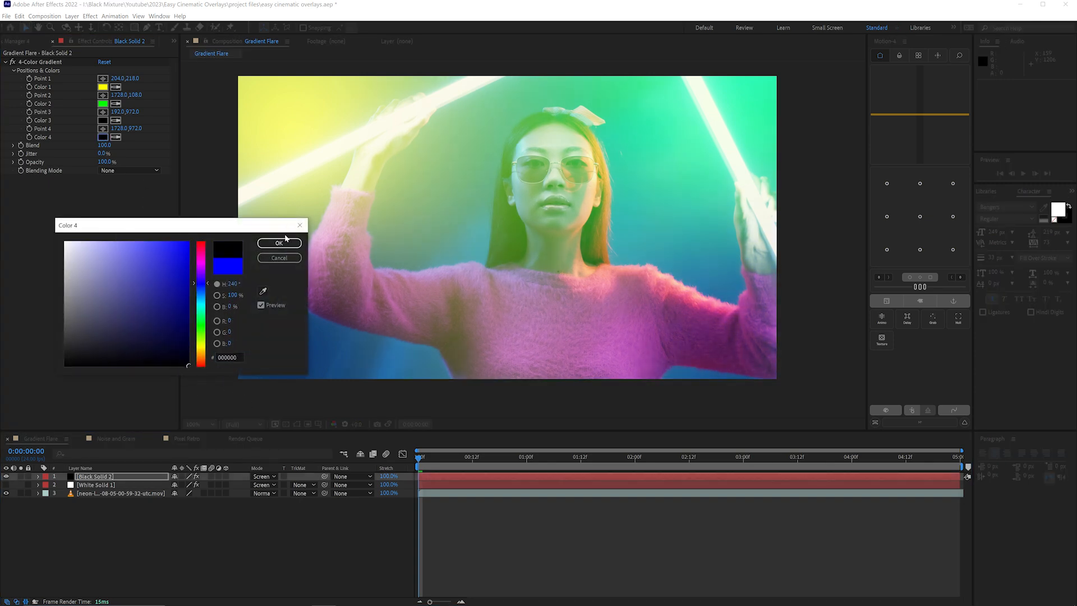
click(279, 242)
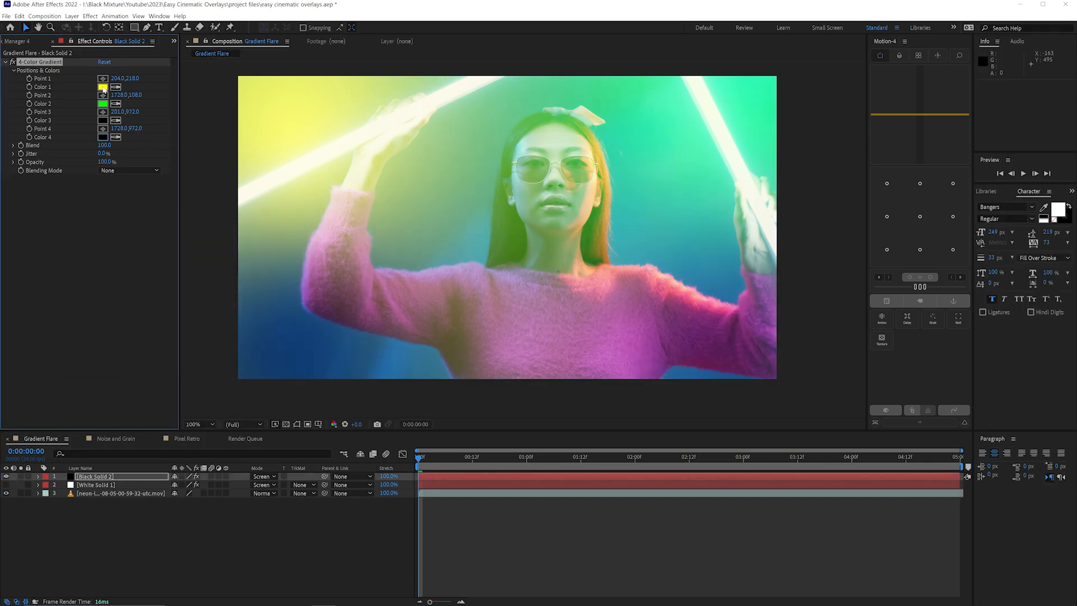
click(200, 424)
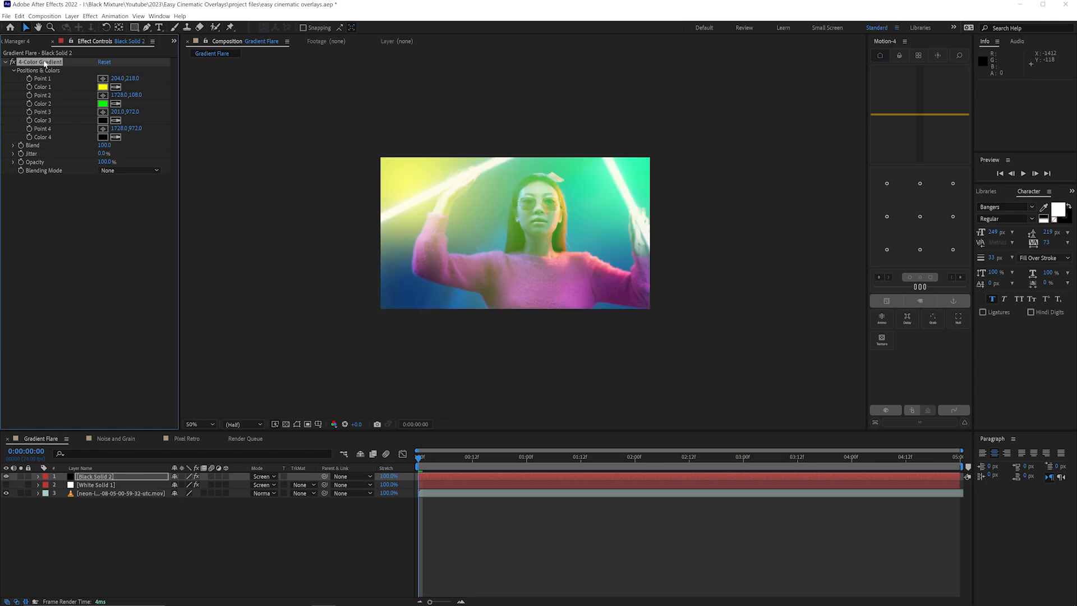
Drag Point 1 and Point 2 beyond the frame's top corners and recolour Color 1 toward magenta
click(514, 234)
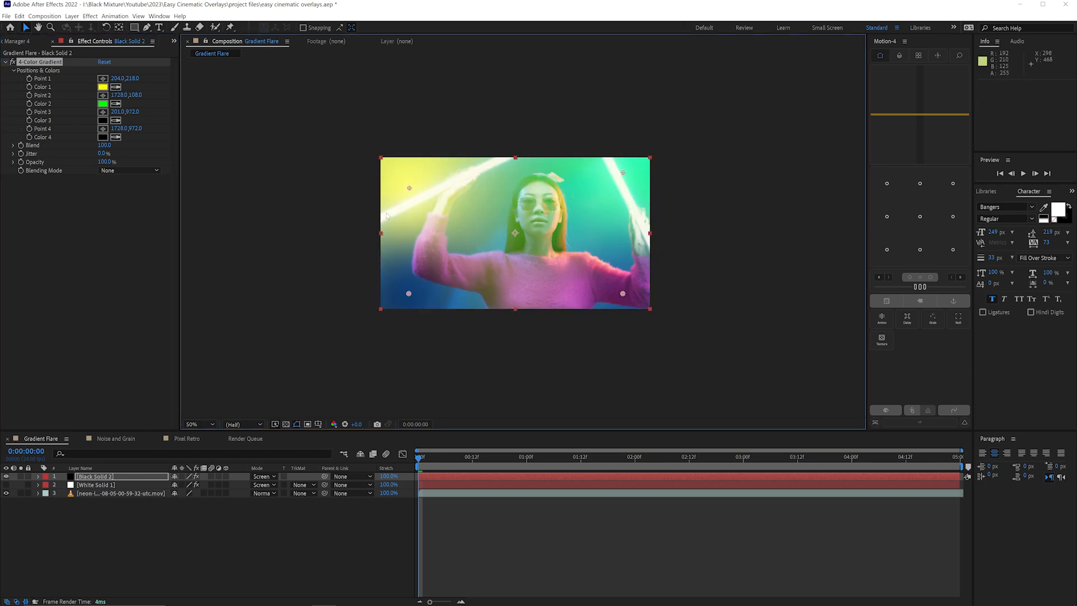
drag(410, 188, 389, 153)
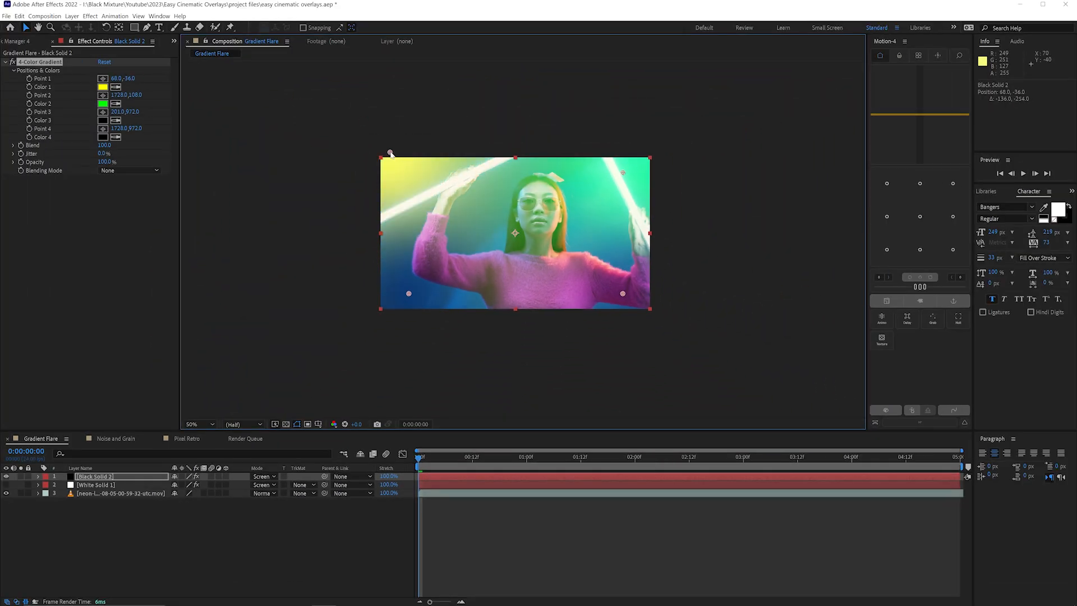
drag(390, 153, 264, 78)
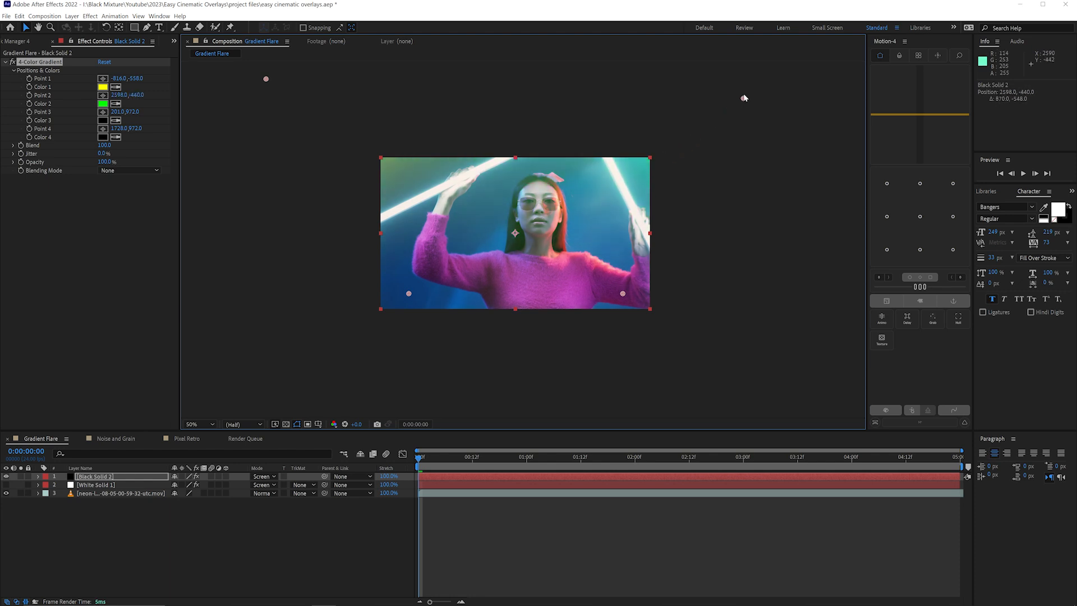
click(103, 86)
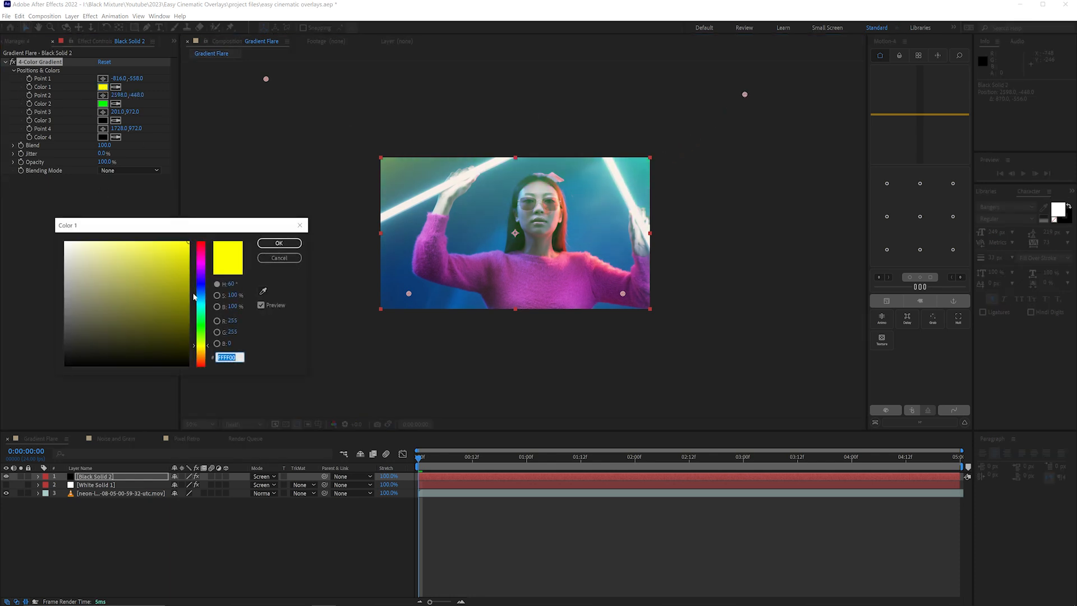
click(279, 242)
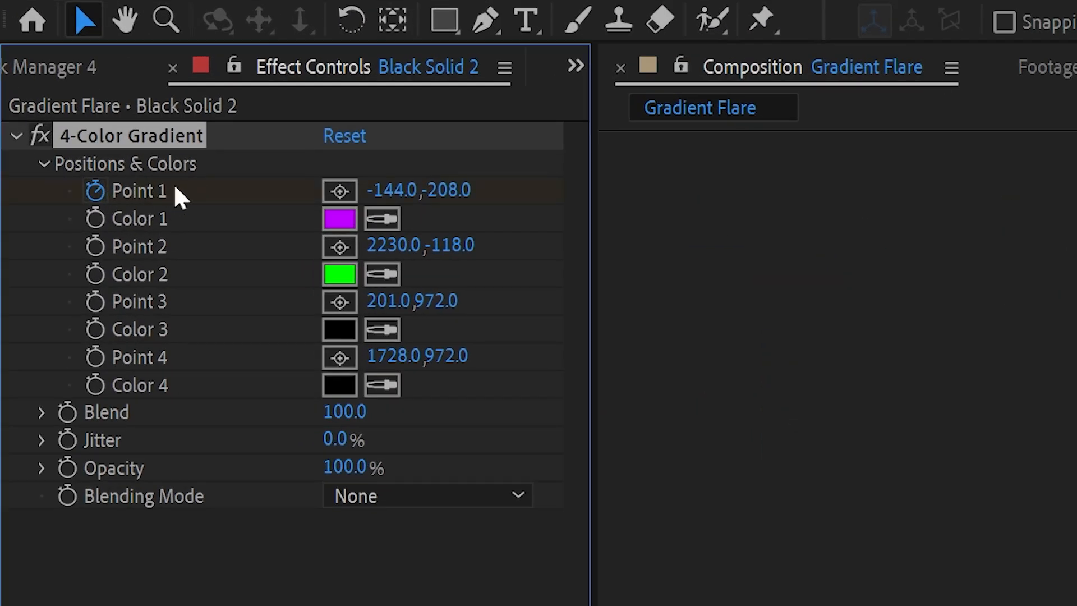
mouse_move(117, 292)
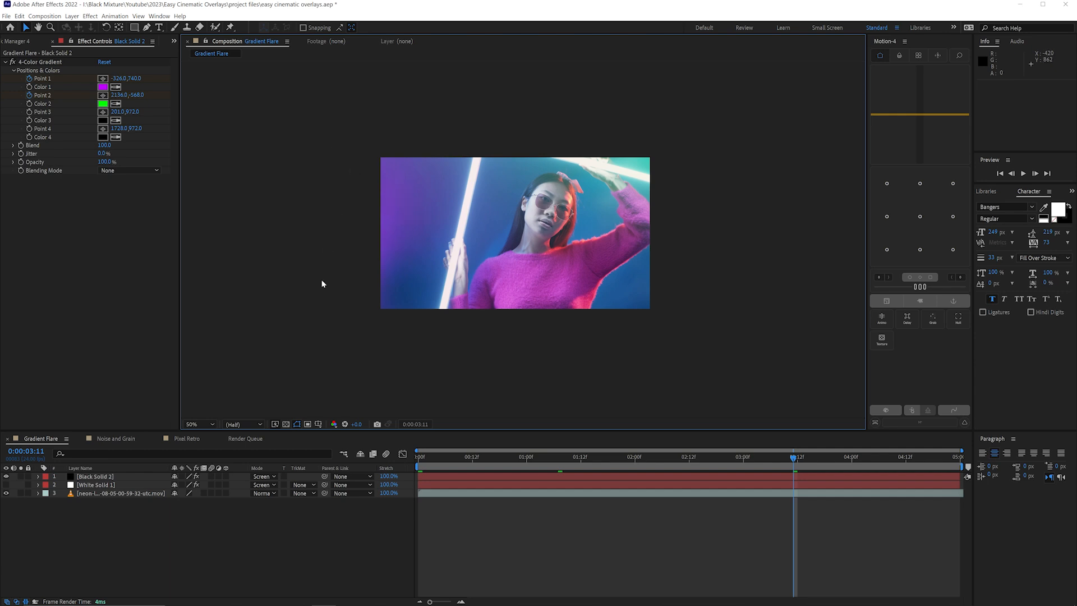
Preview the keyframed drift of the gradient points across the timeline
click(94, 476)
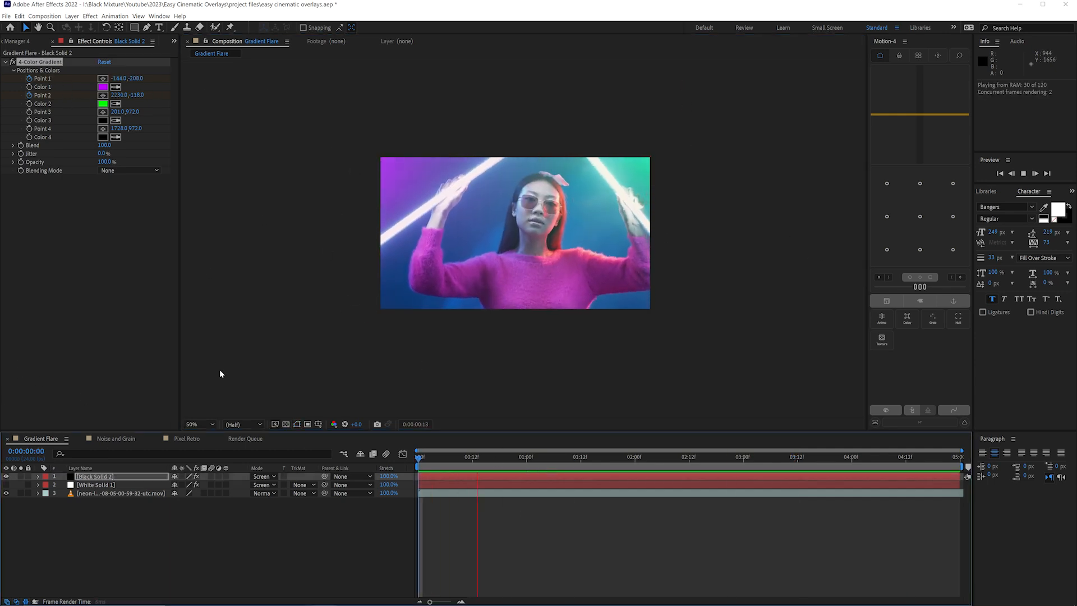
click(706, 457)
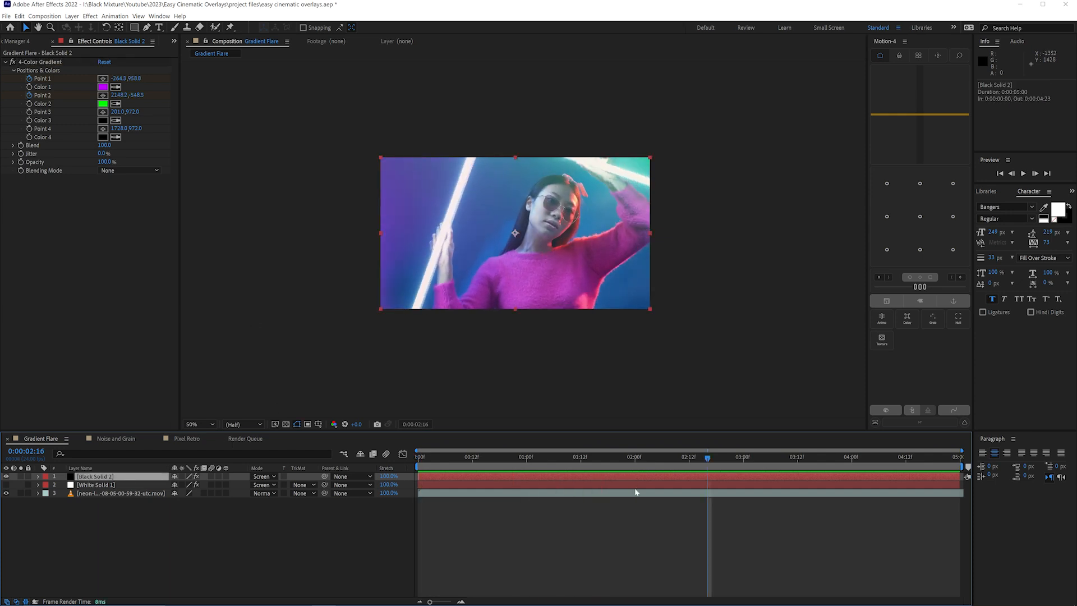
click(612, 456)
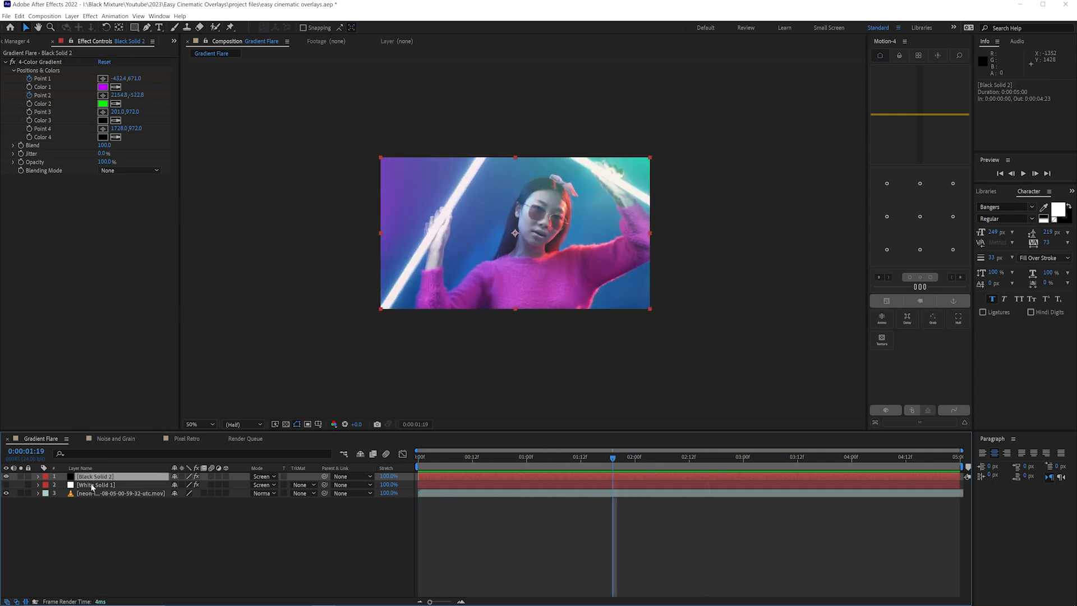
Add Glow effects to the gradient layer and lower its opacity to 23%
right_click(93, 475)
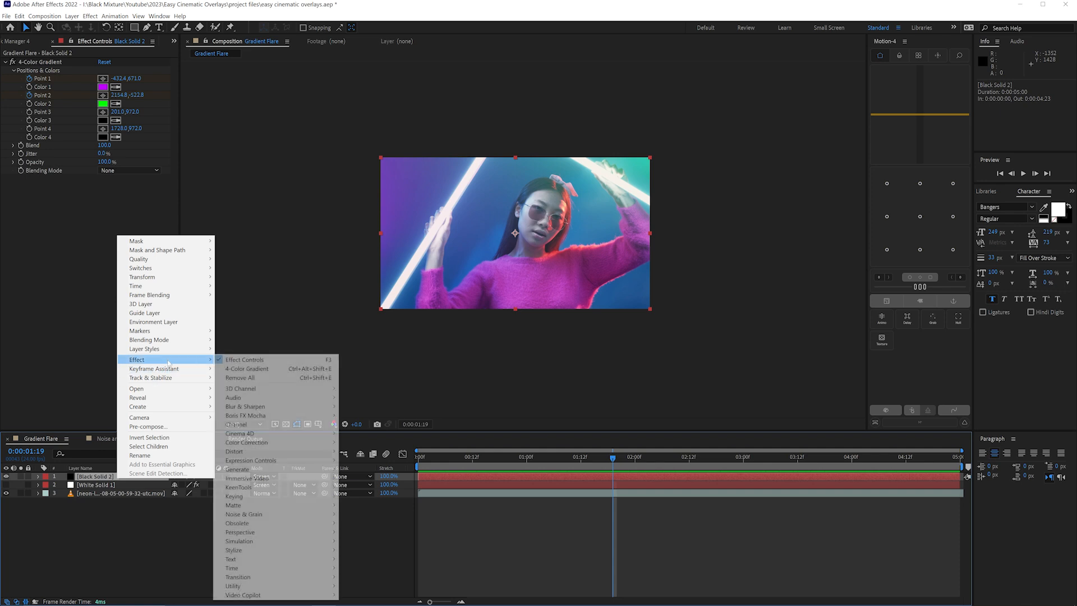
mouse_move(239, 541)
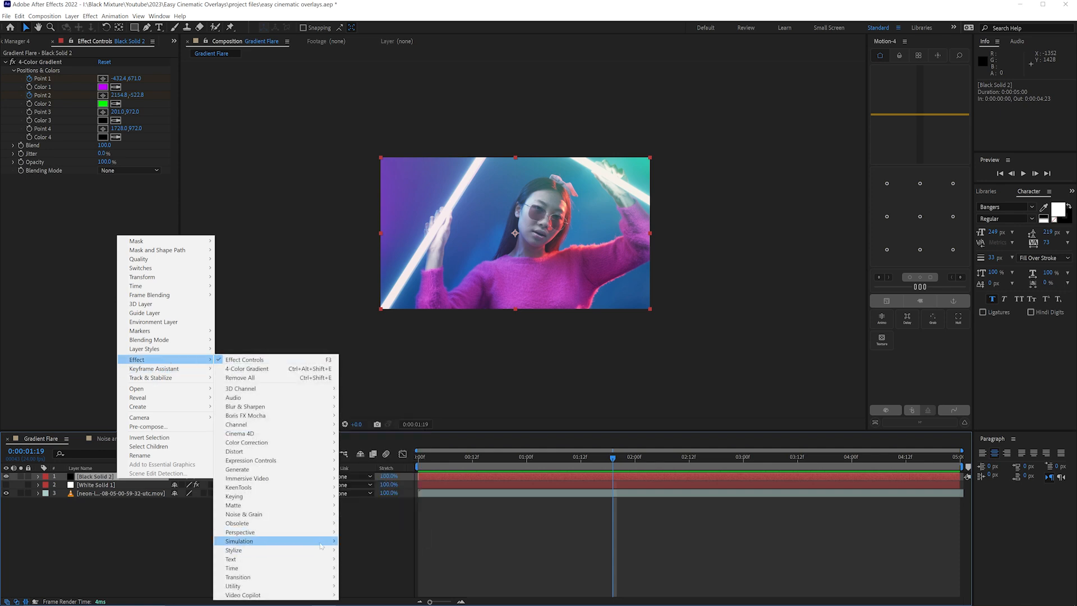
click(234, 540)
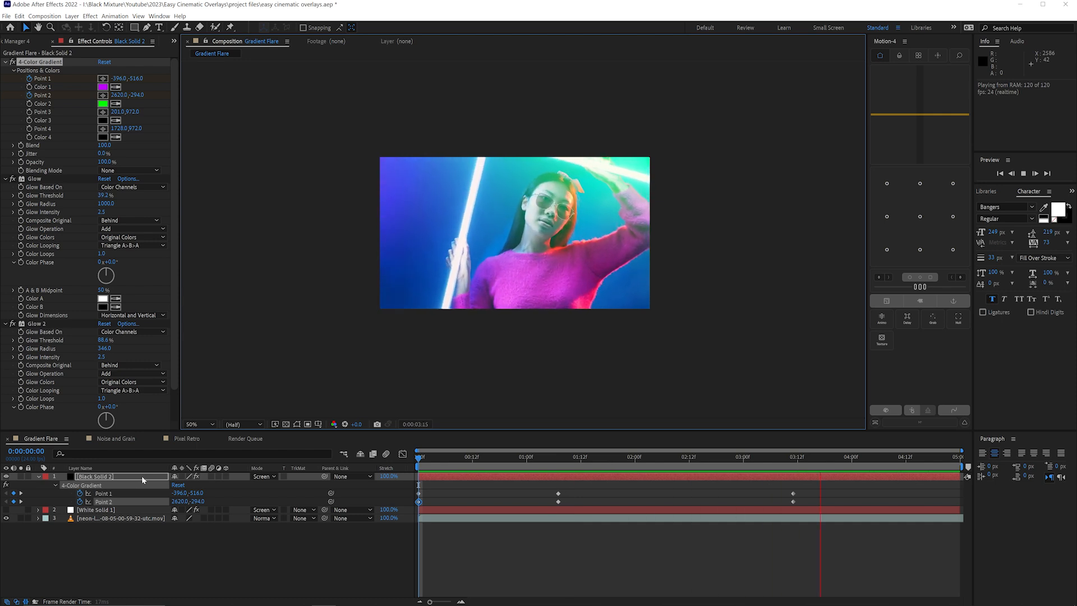
click(818, 457)
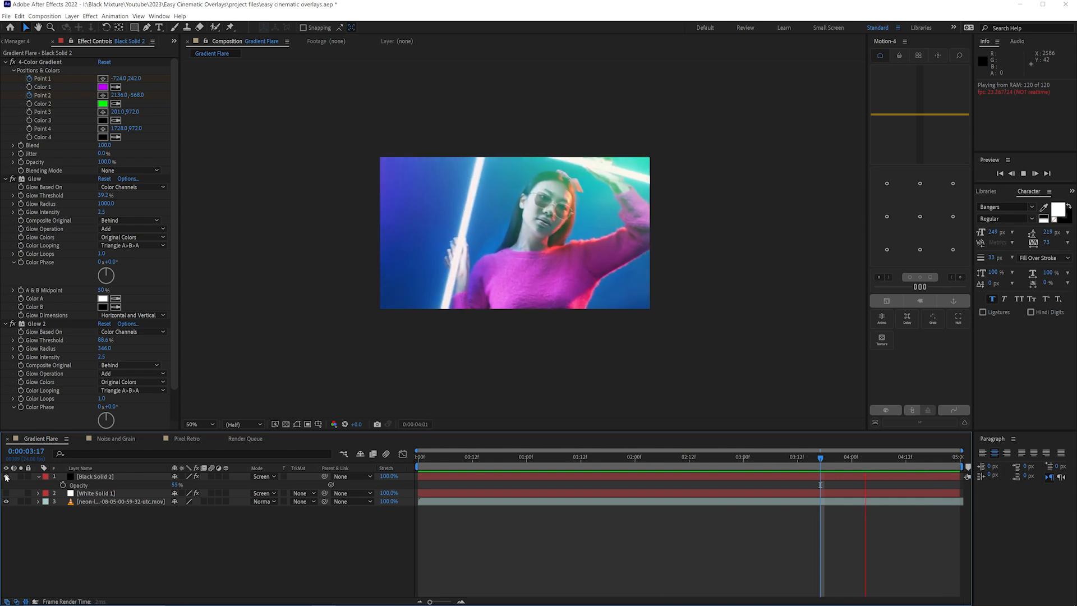
click(115, 438)
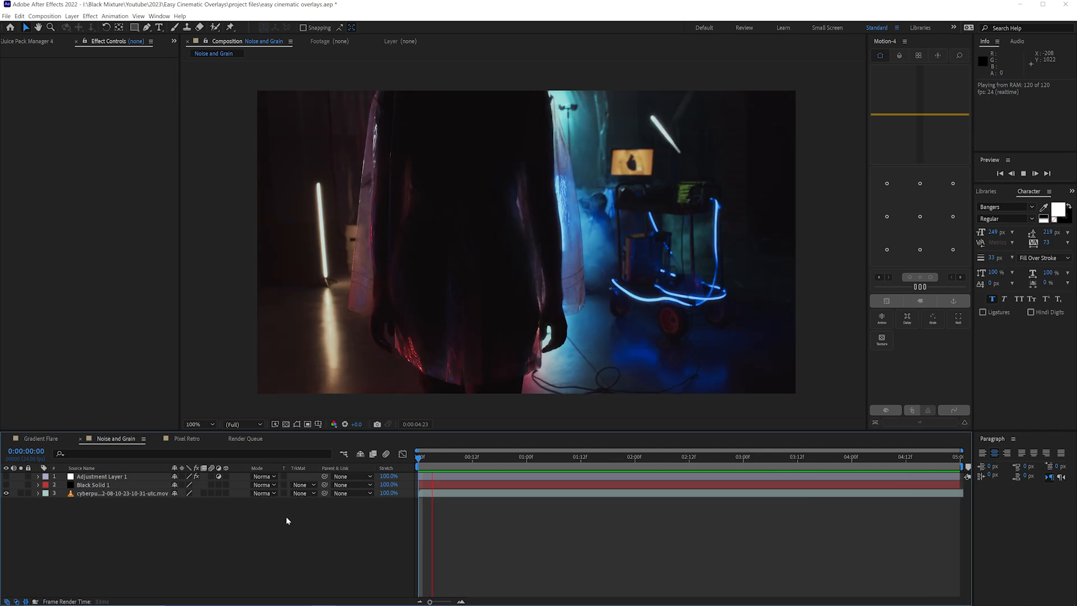
Apply Add Grain to the adjustment layer with Viewing Mode set to Final Output
click(621, 456)
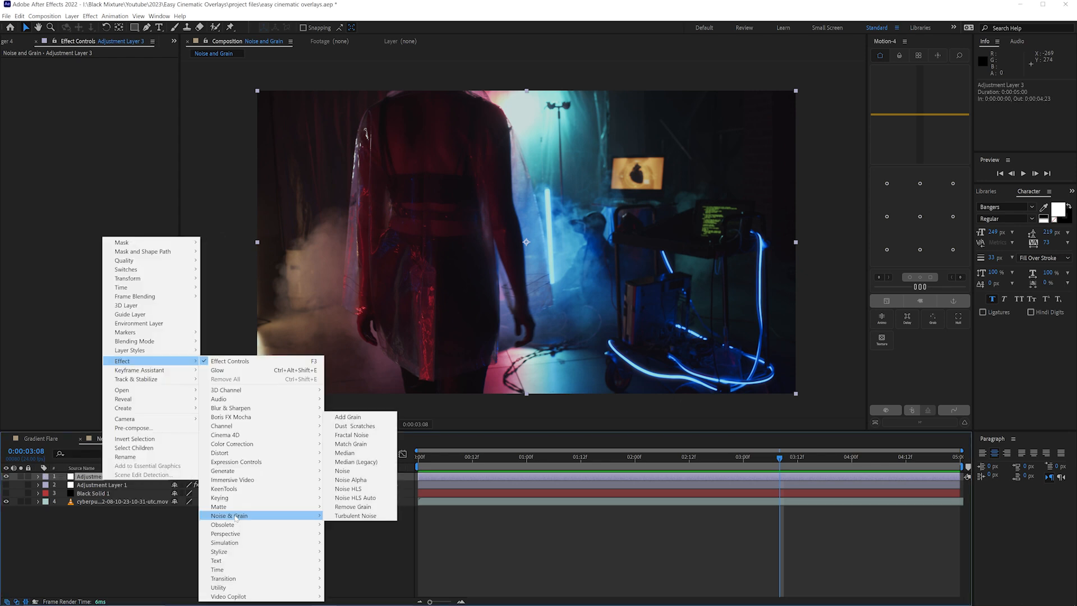
mouse_move(357, 426)
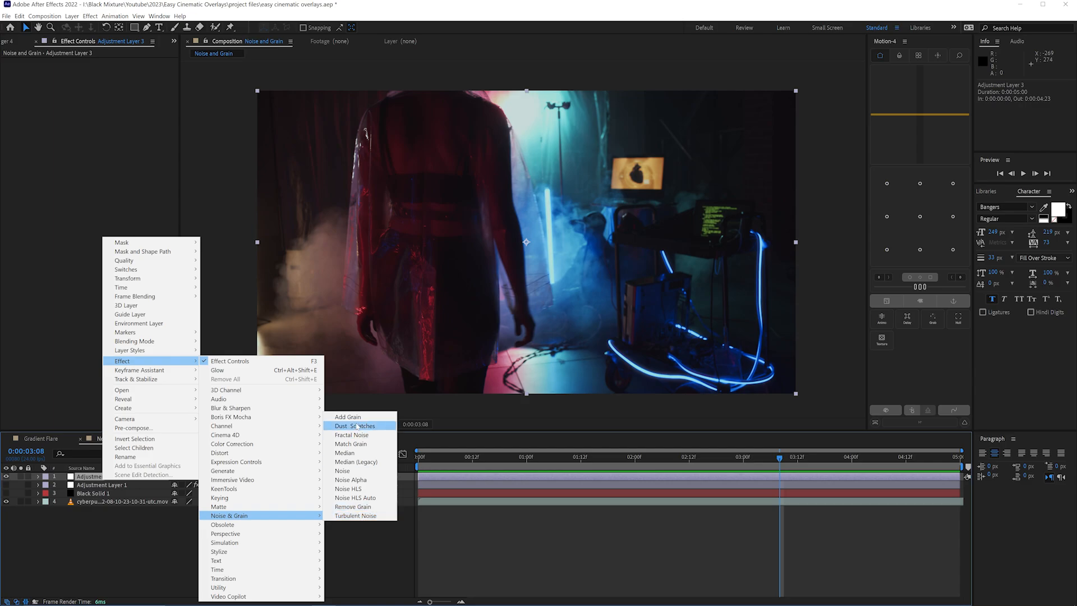
click(347, 418)
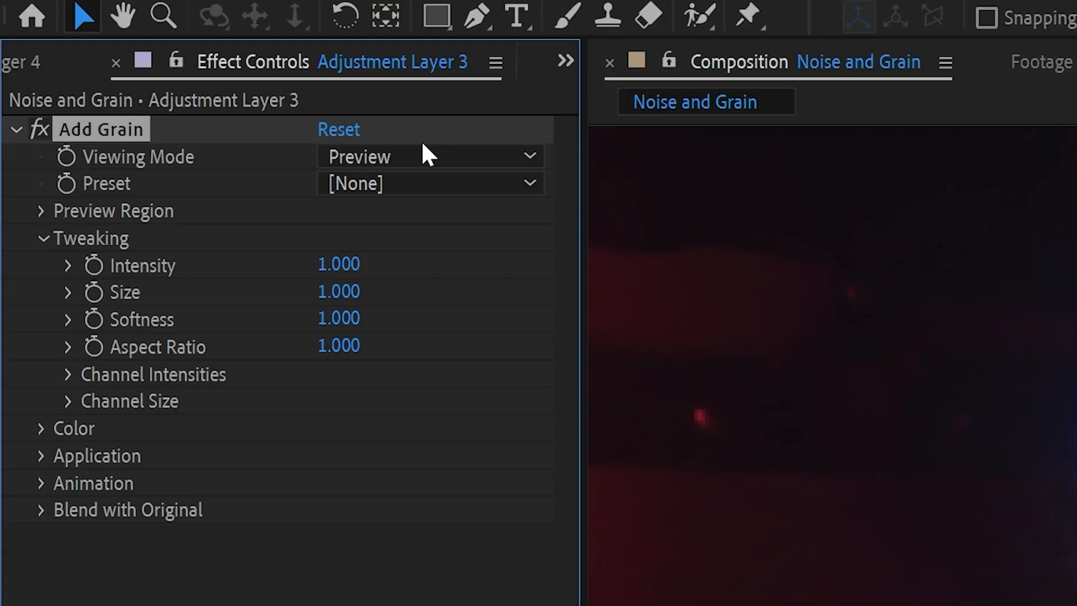
click(429, 156)
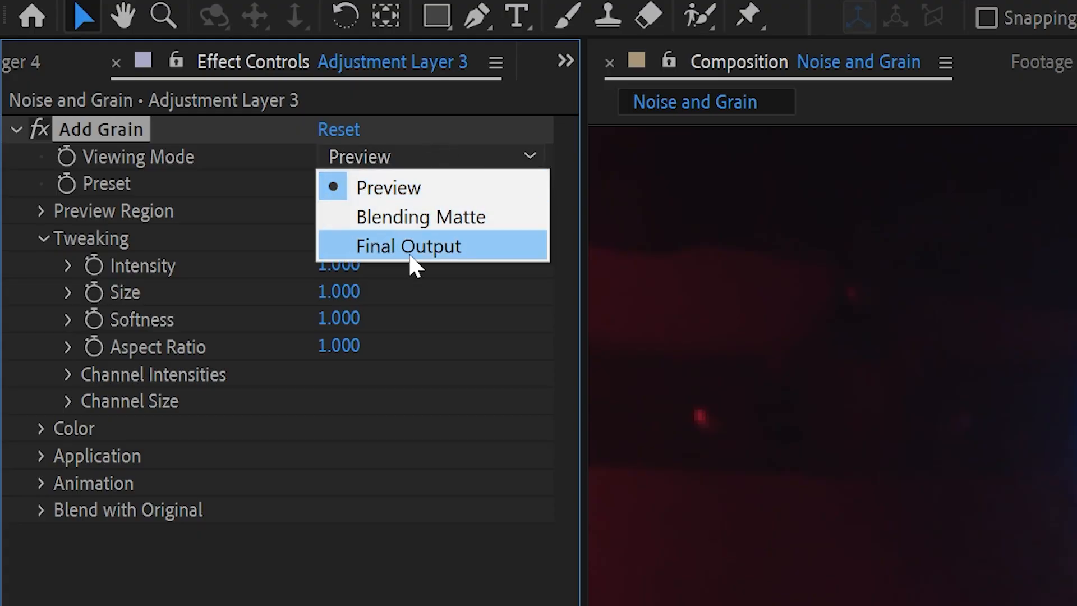
click(407, 246)
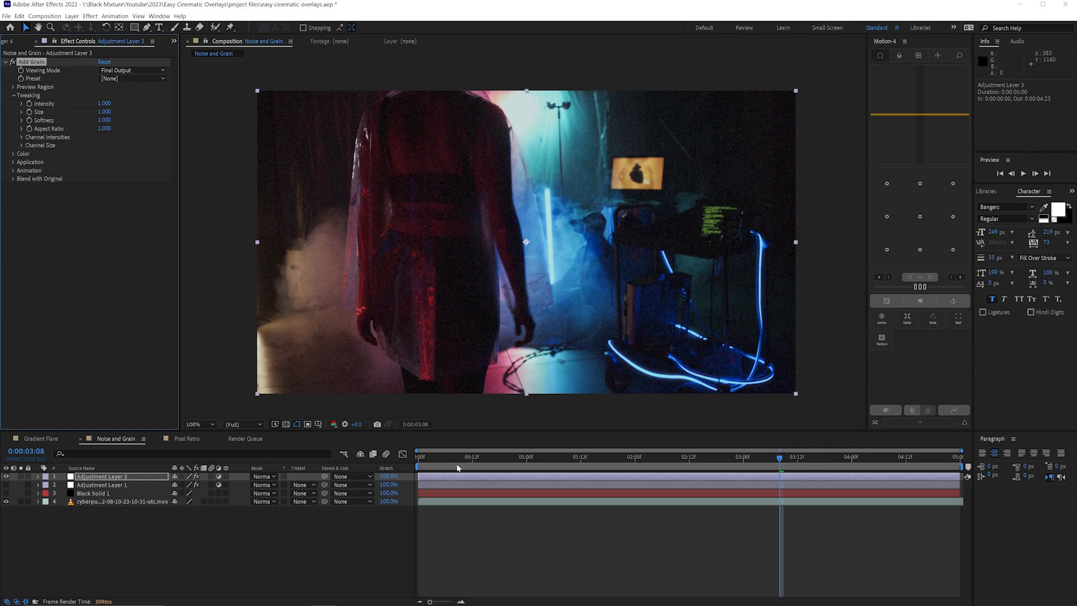
Play the grained neon footage back from the start of the clip
click(420, 457)
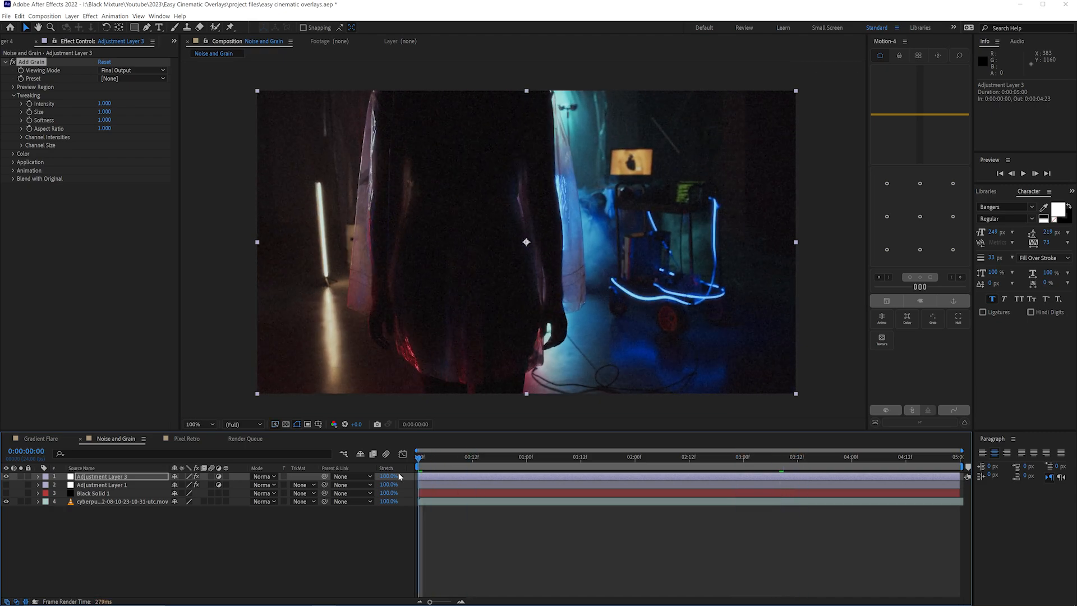
click(434, 457)
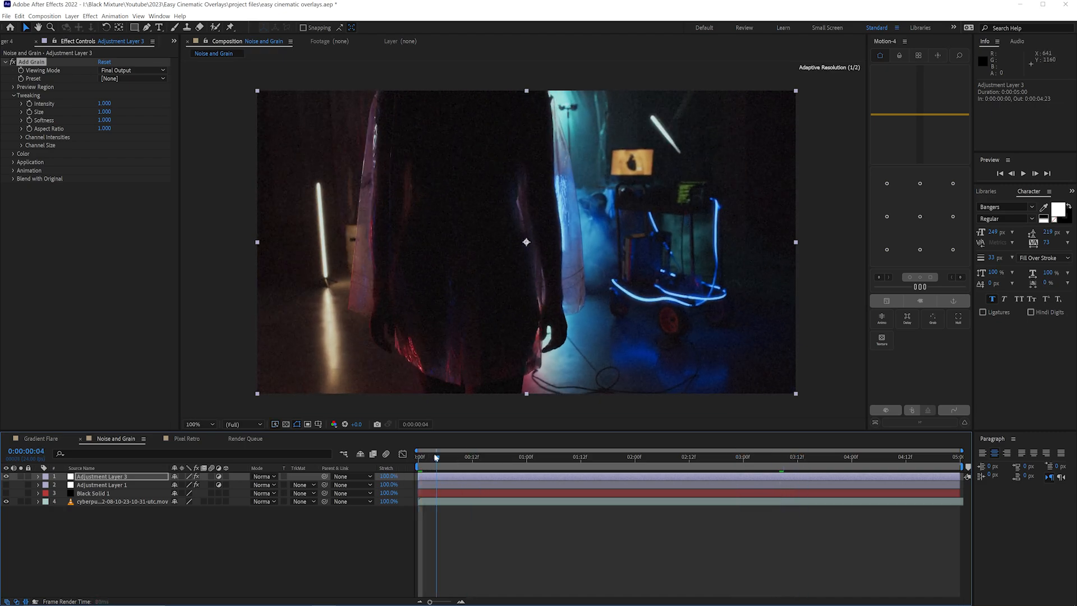
click(526, 456)
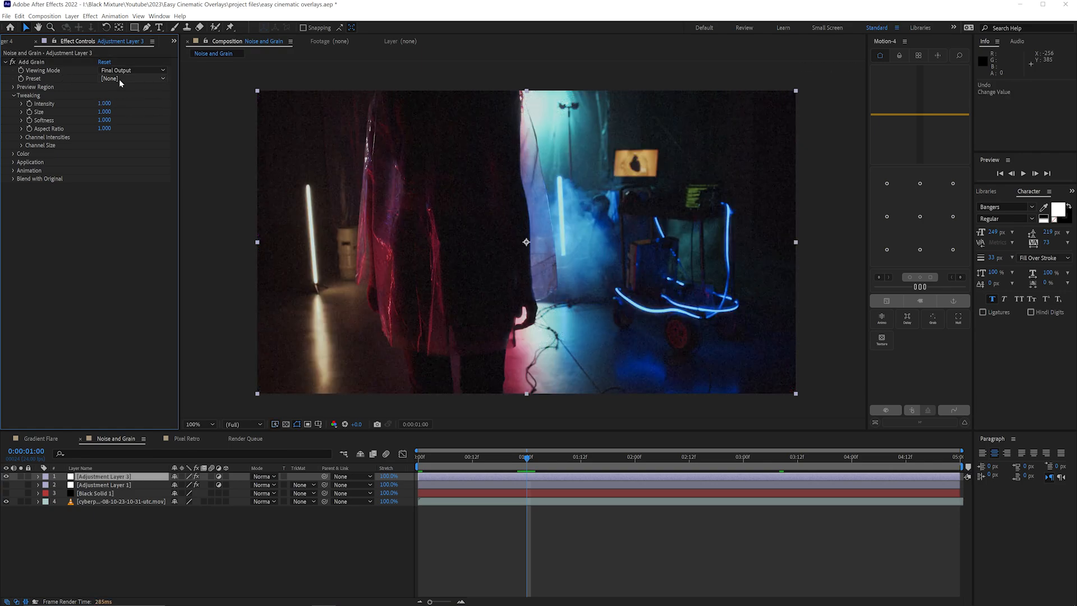
Choose the Eastman Color Neg II 100T (5247) grain preset and zoom in on the texture
click(133, 77)
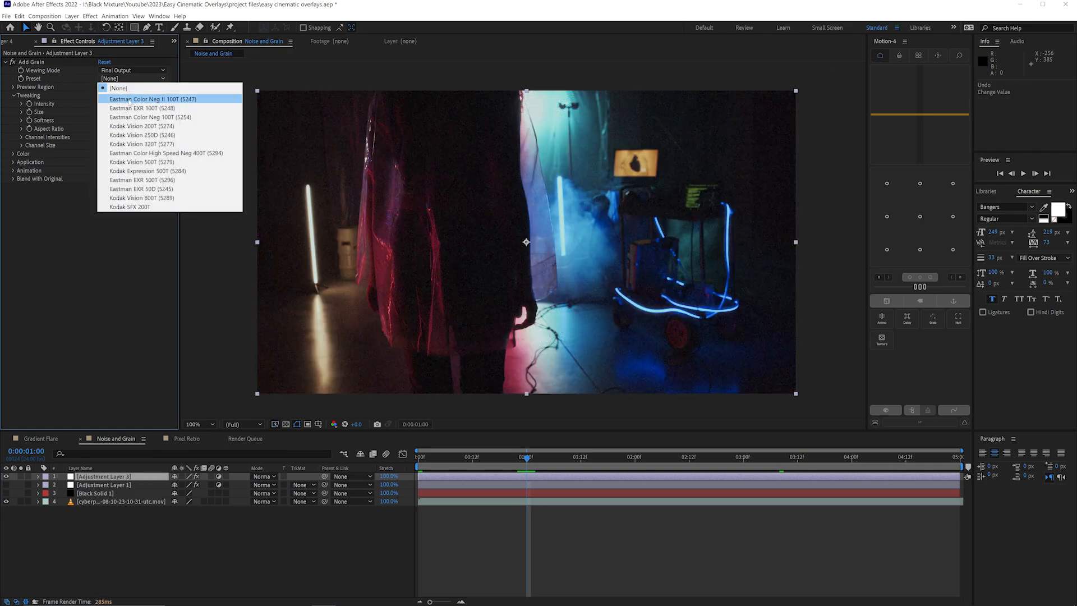
click(150, 99)
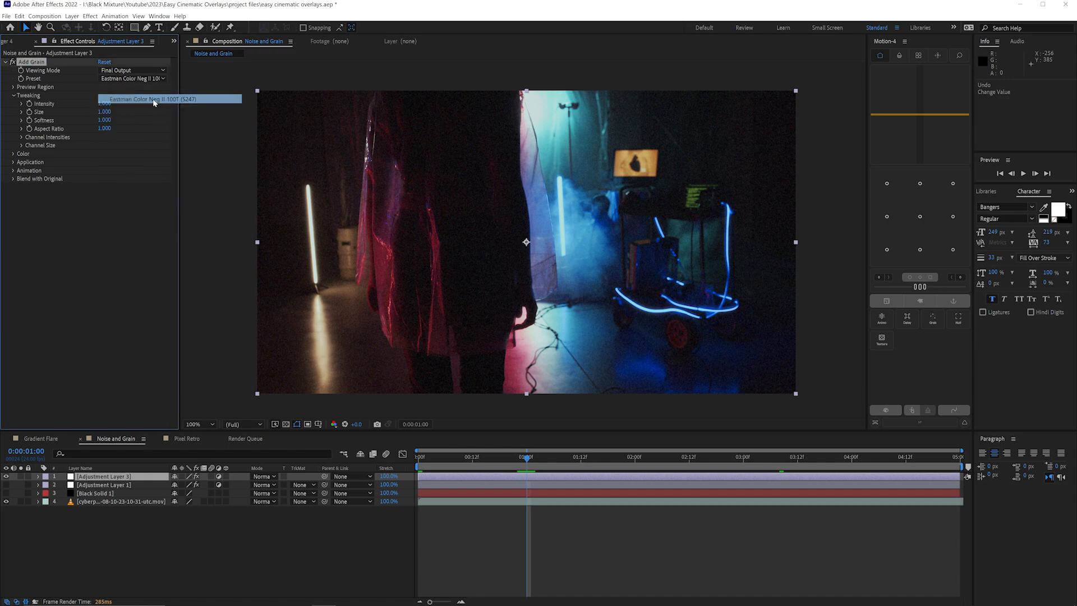
click(198, 424)
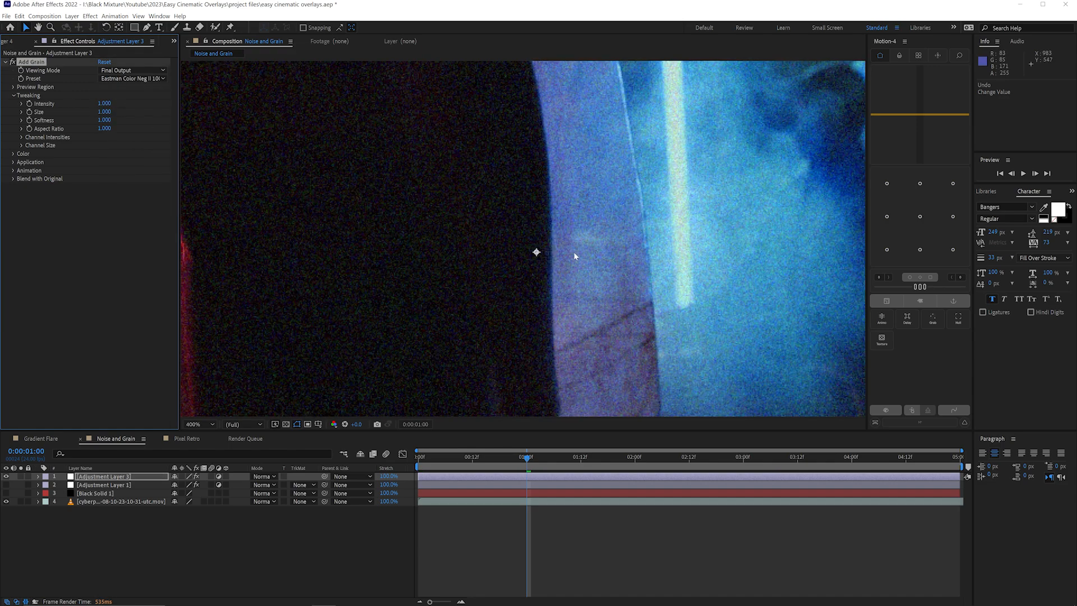
click(200, 424)
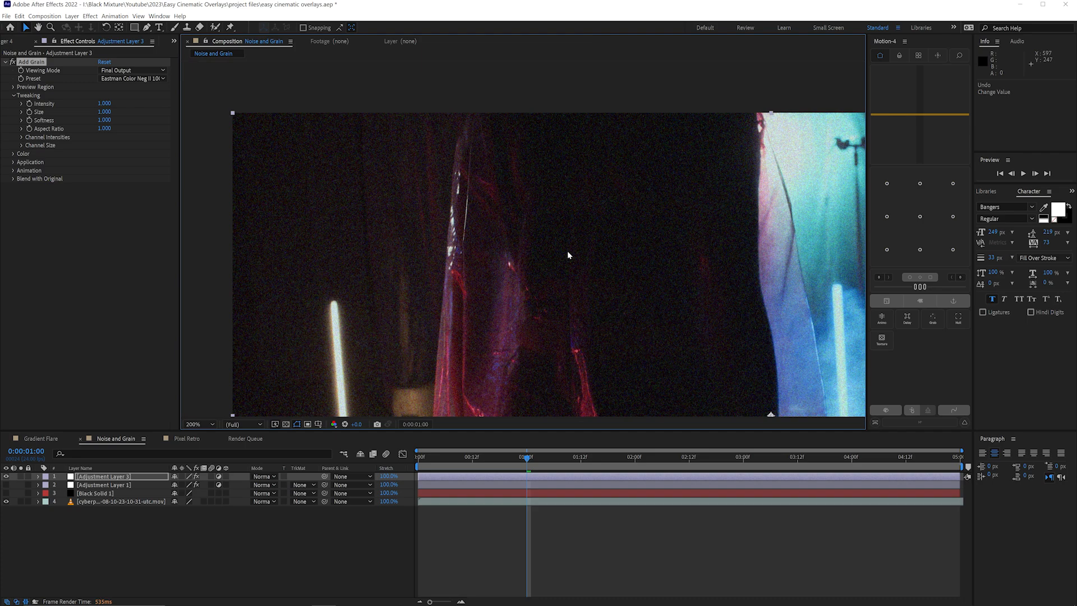
Zoom back out and RAM-preview the grained footage
click(199, 424)
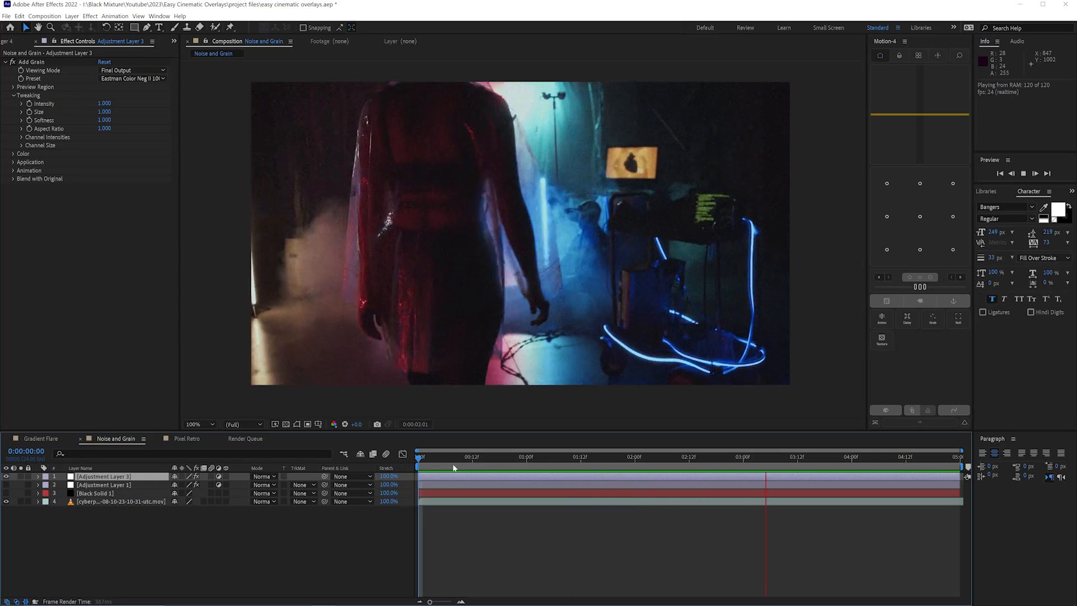
click(478, 457)
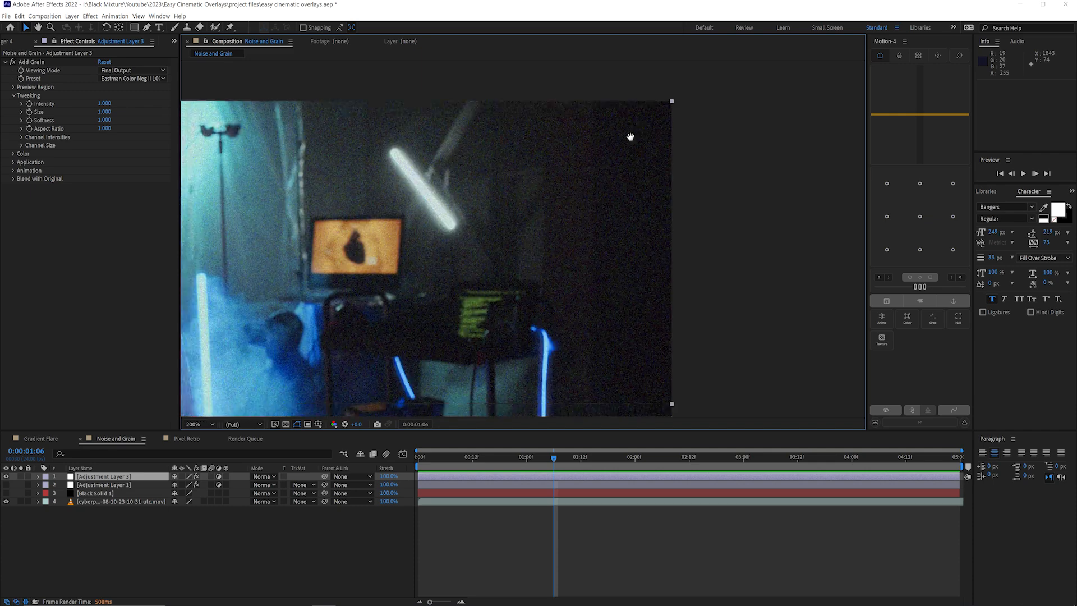
click(578, 456)
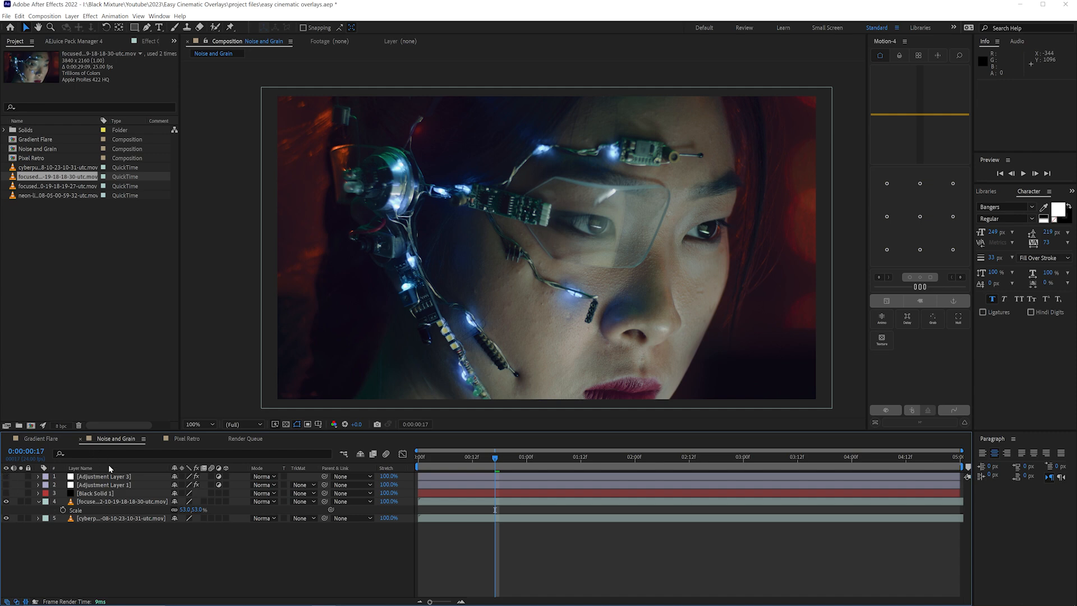
click(96, 492)
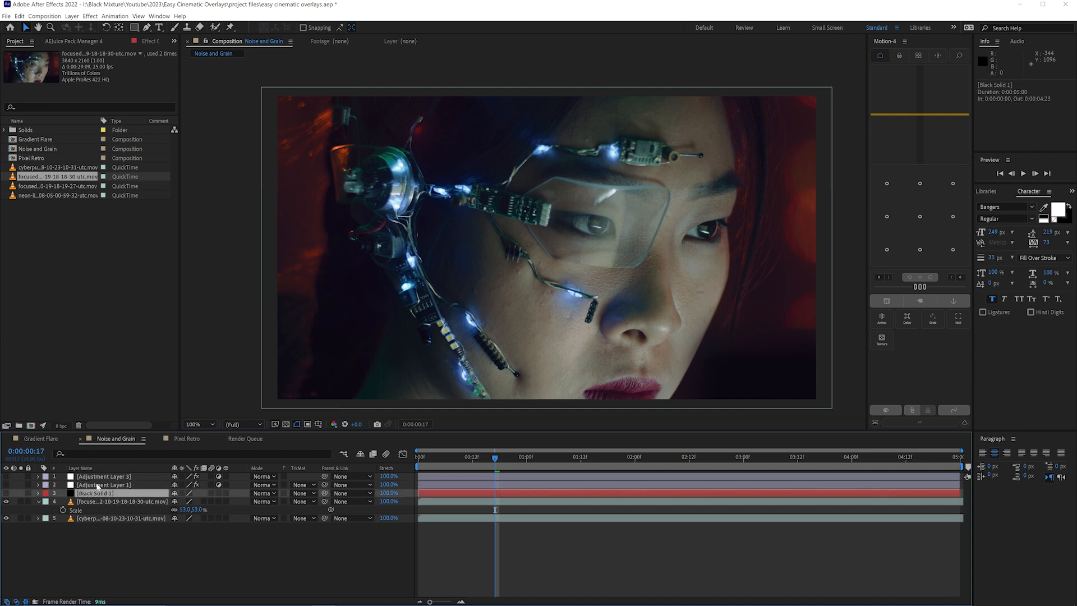
click(104, 476)
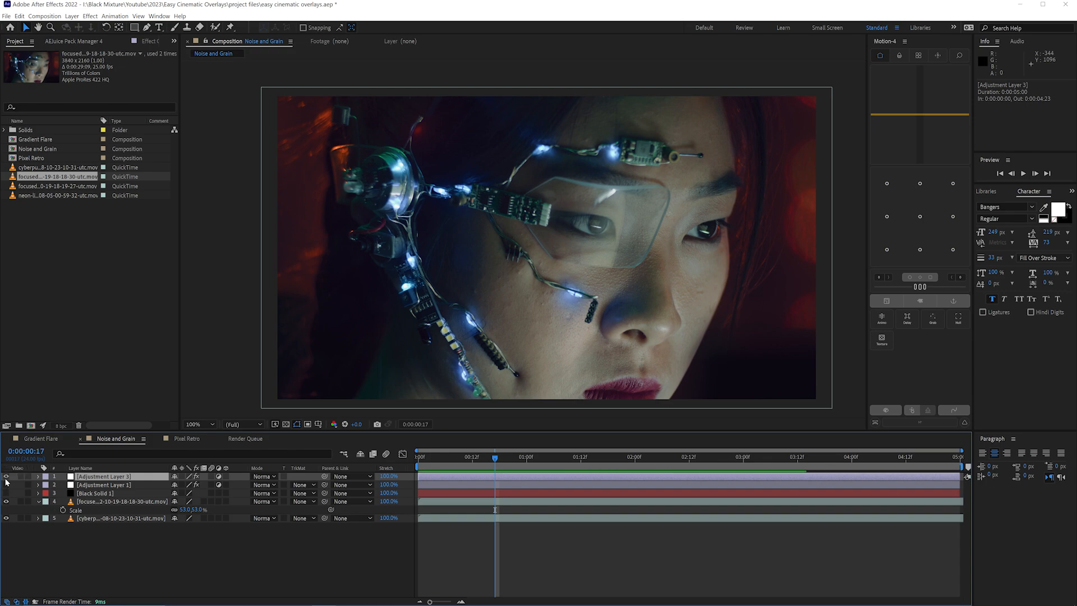
click(194, 424)
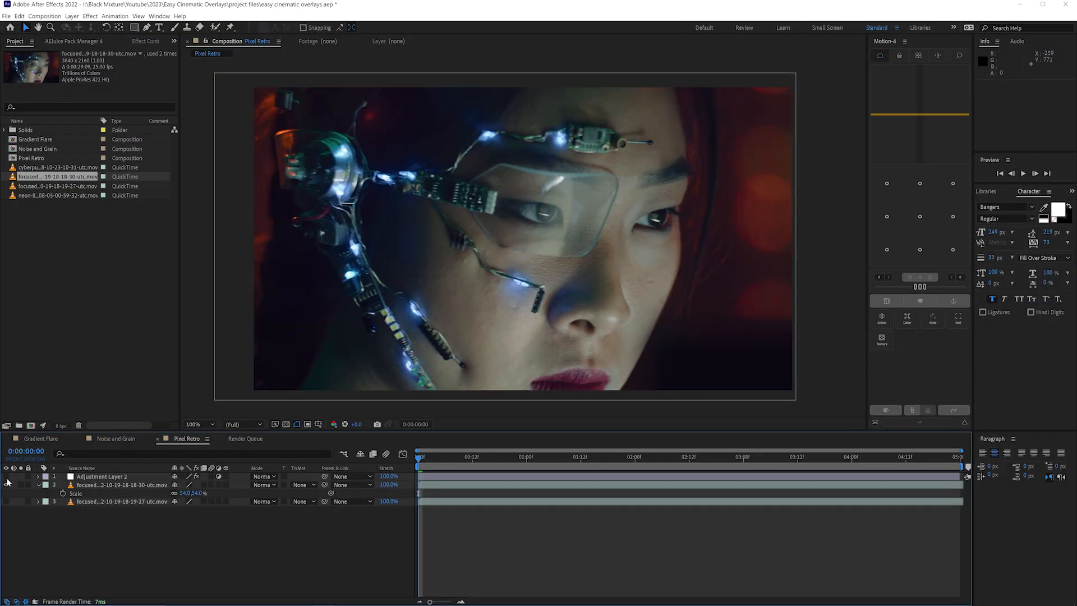
Toggle visibility of the existing adjustment layer in Pixel Retro
click(122, 484)
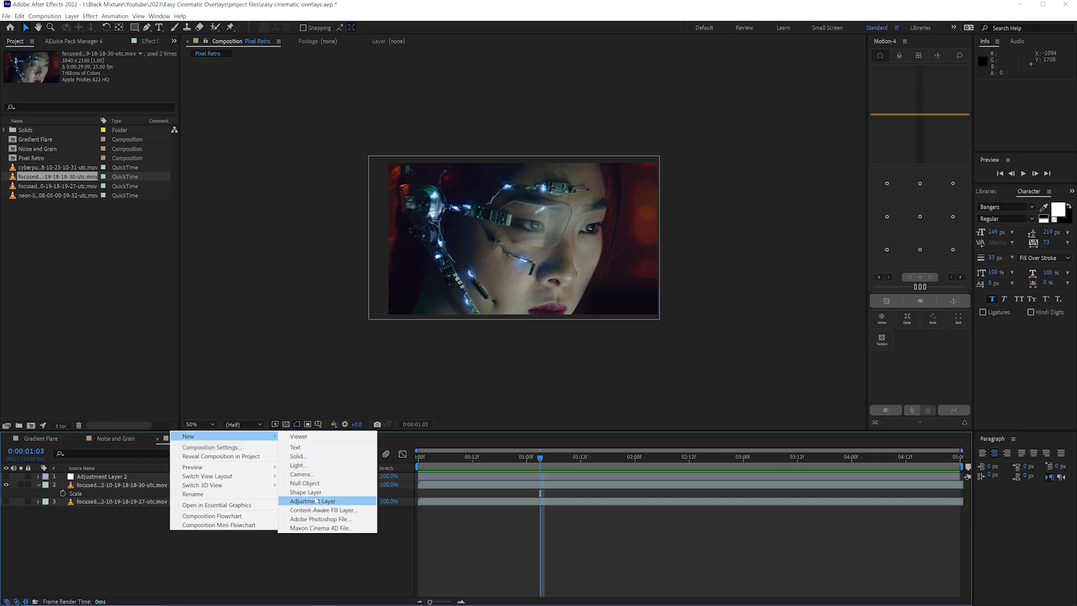
Create an adjustment layer with a Mosaic of 150 by 150 blocks and view it at full size
click(312, 500)
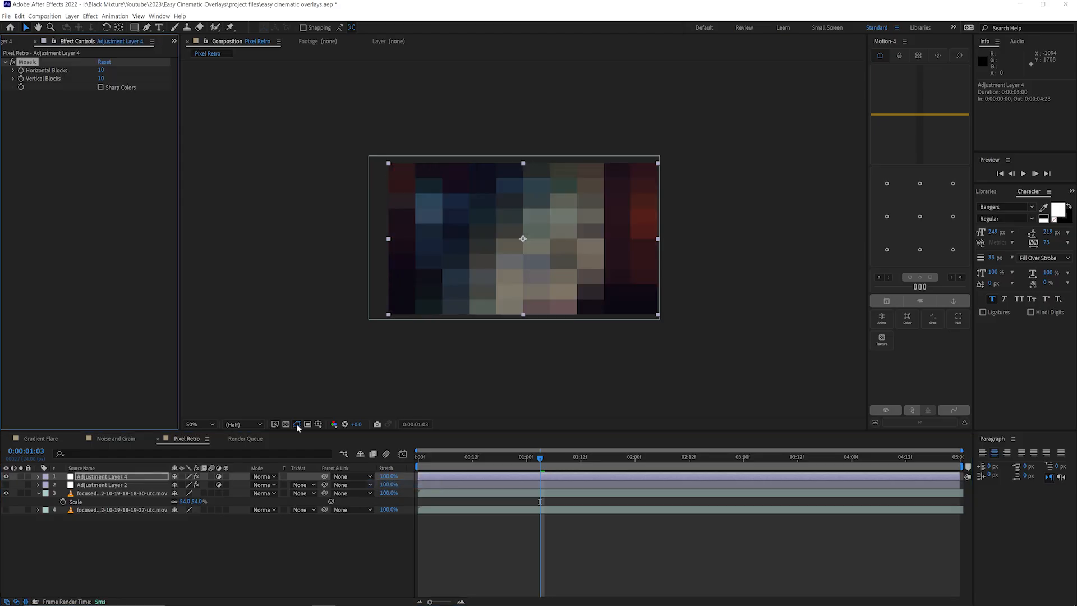
mouse_move(495, 211)
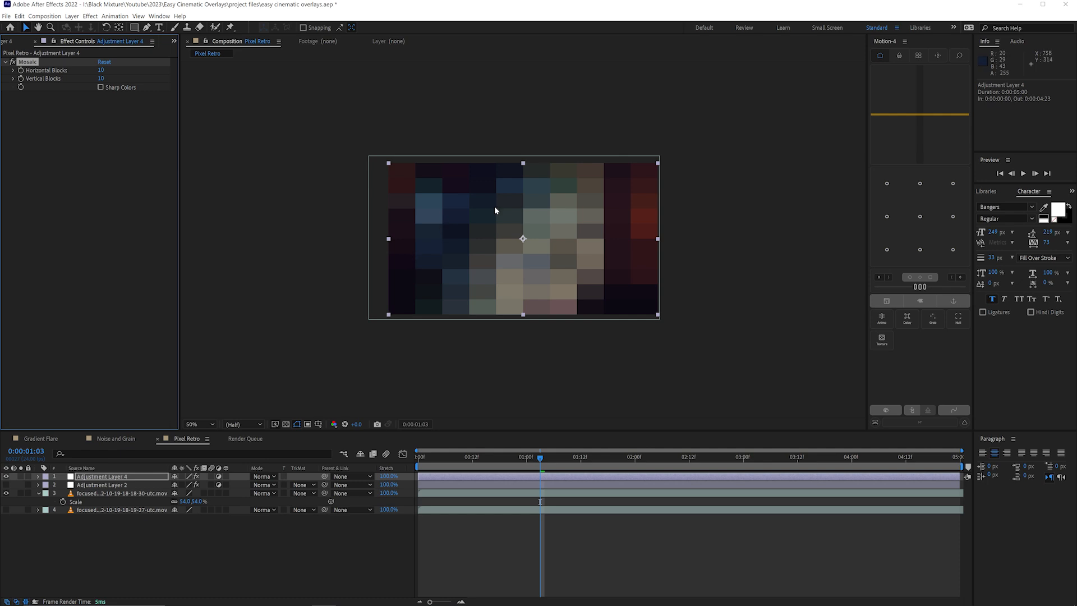
click(199, 424)
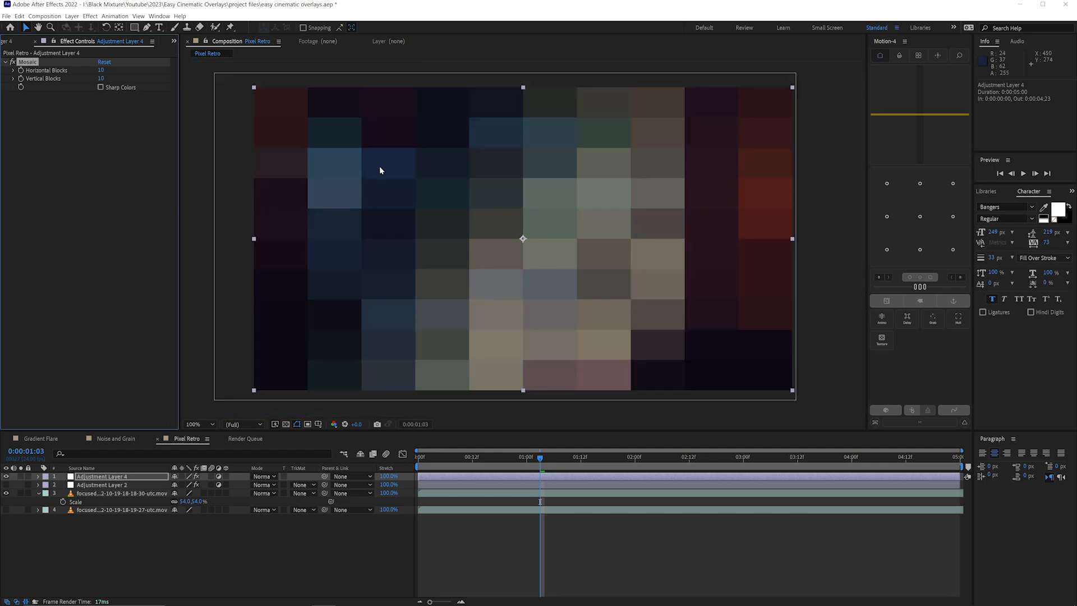
click(197, 424)
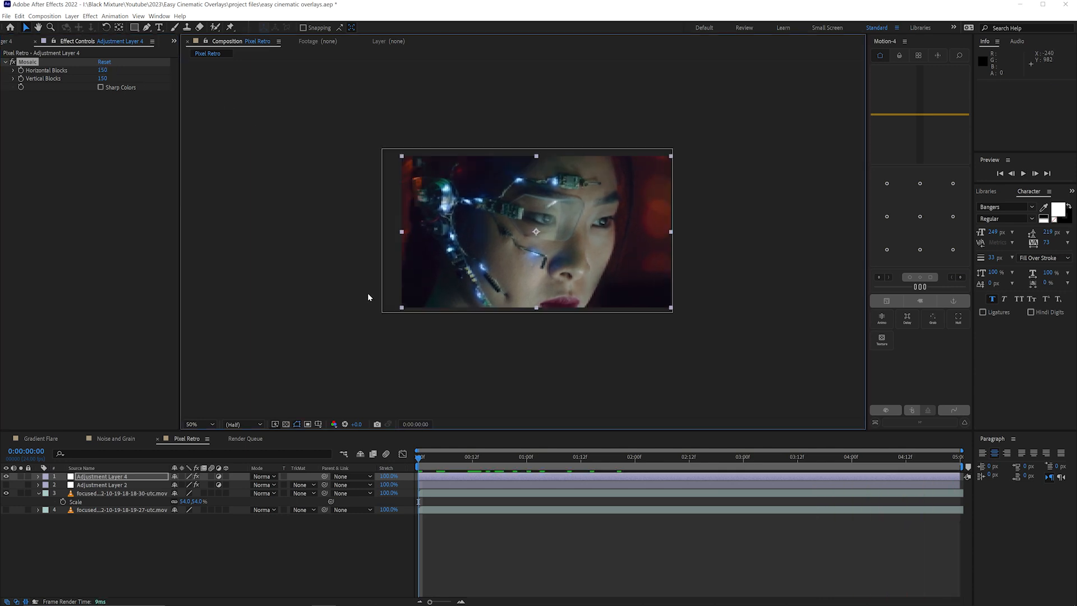
mouse_move(185, 101)
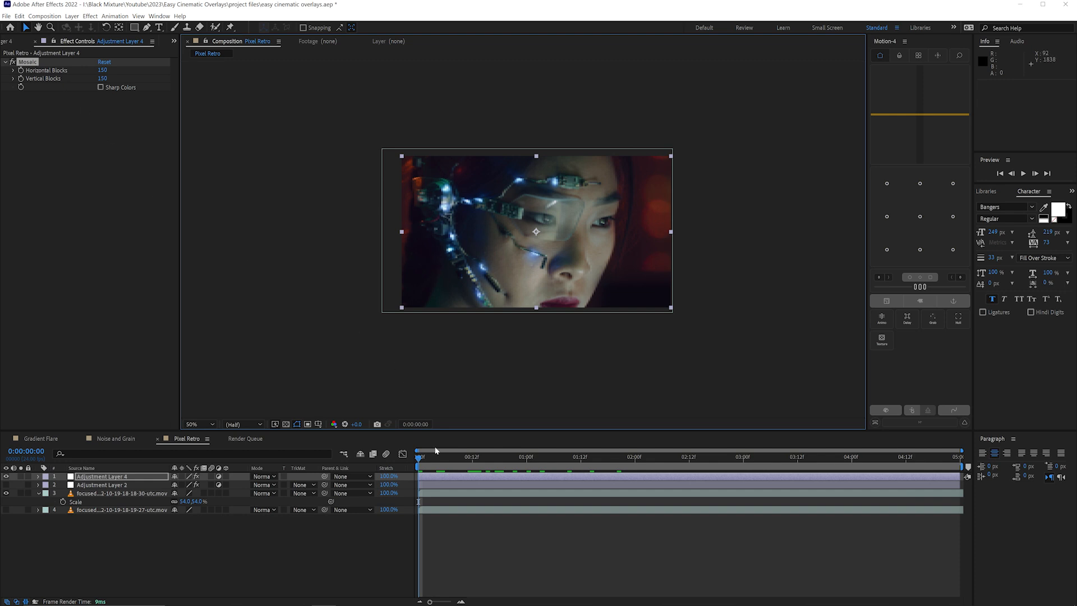
mouse_move(310, 311)
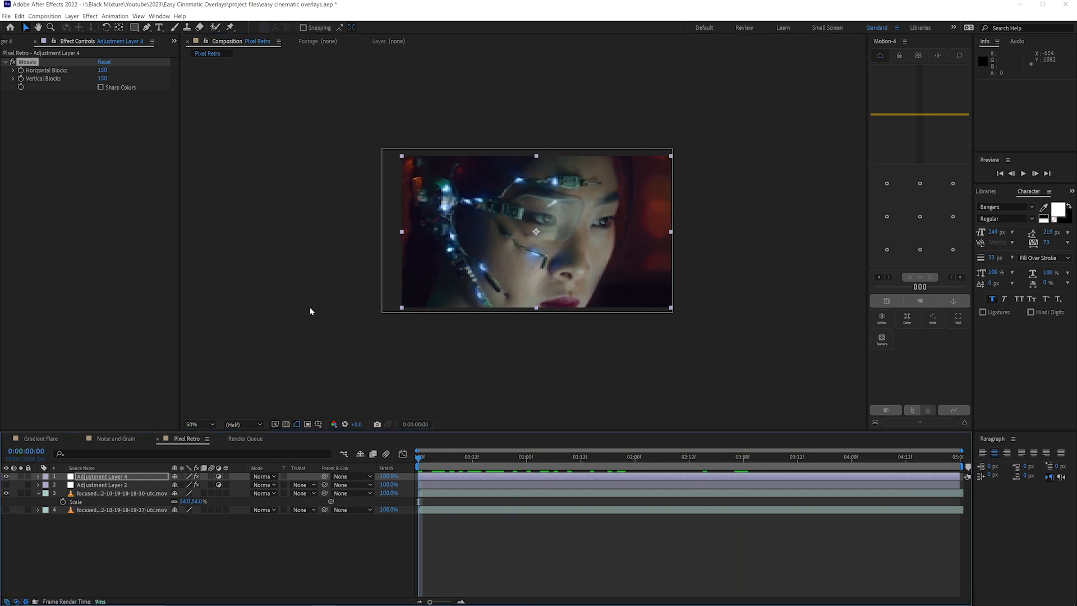
Apply a Glow effect to the mosaic adjustment layer at a later frame
click(837, 457)
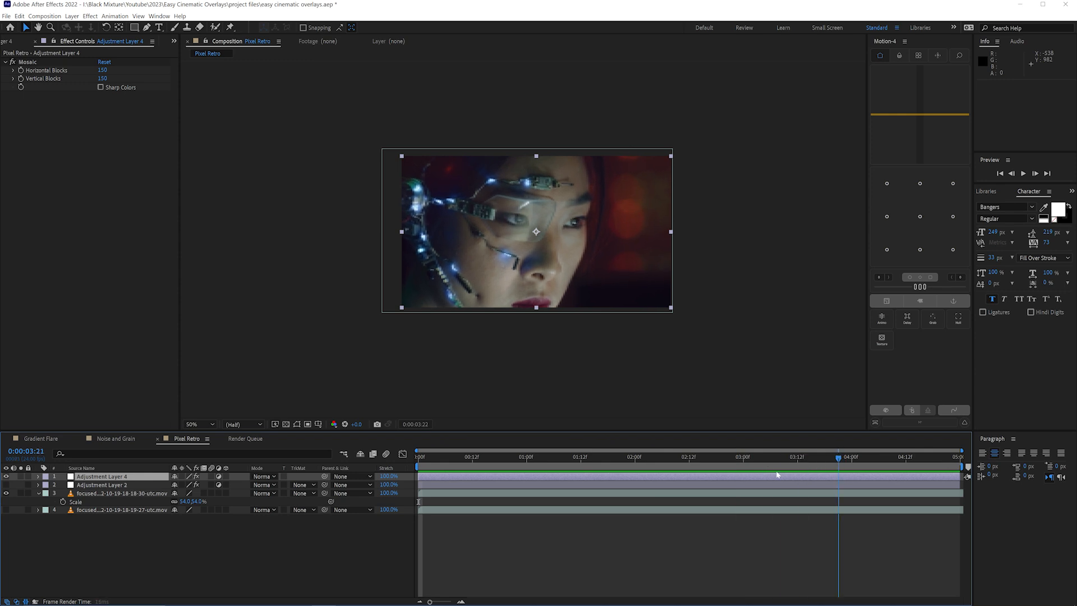
right_click(103, 475)
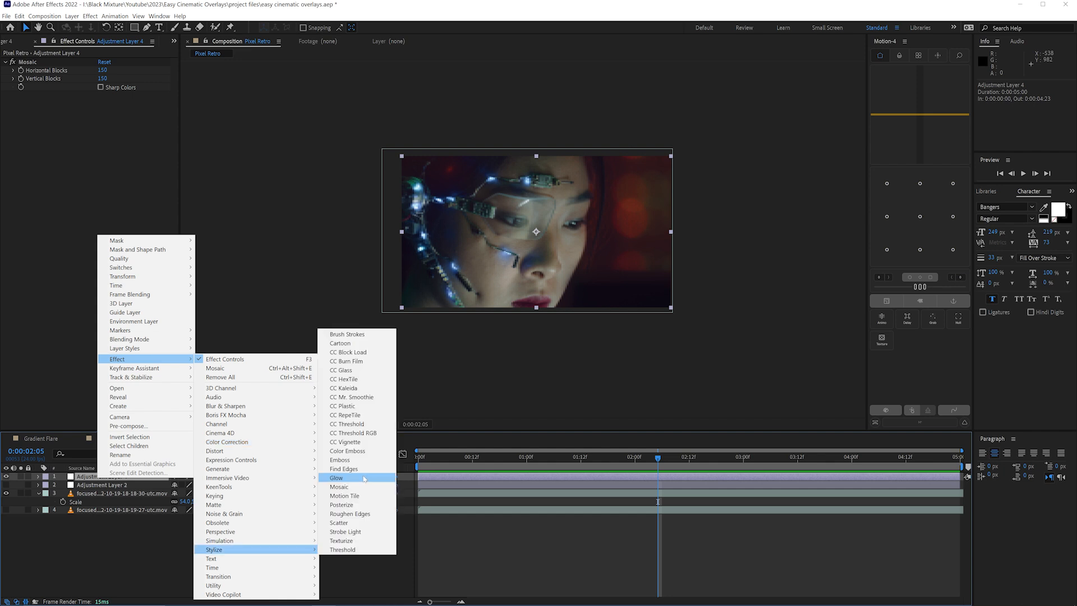
click(335, 478)
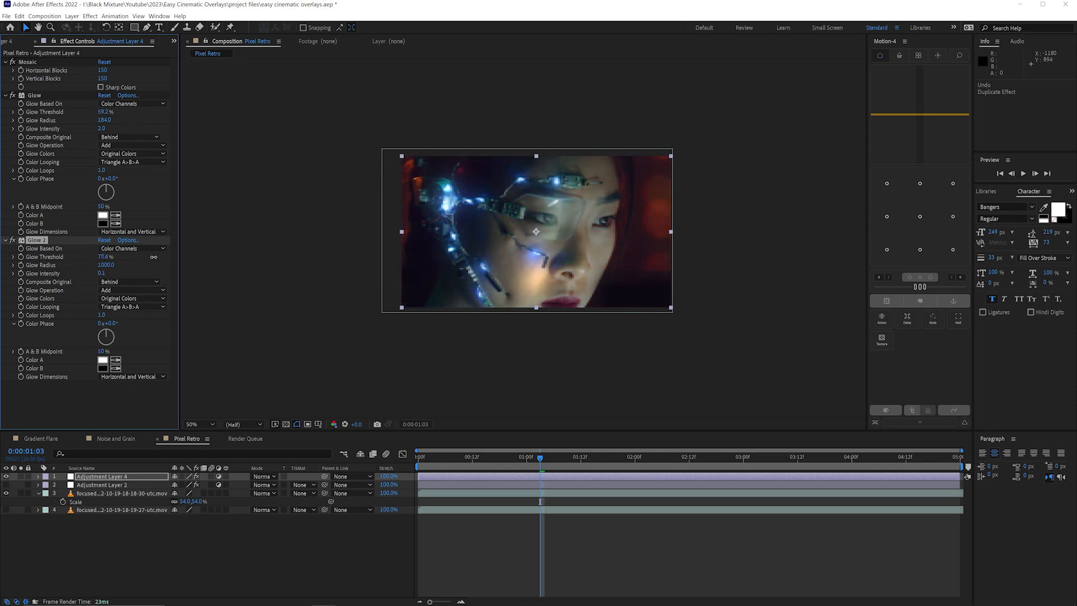
Return to the Gradient Flare composition and open the Color 4 picker
click(103, 368)
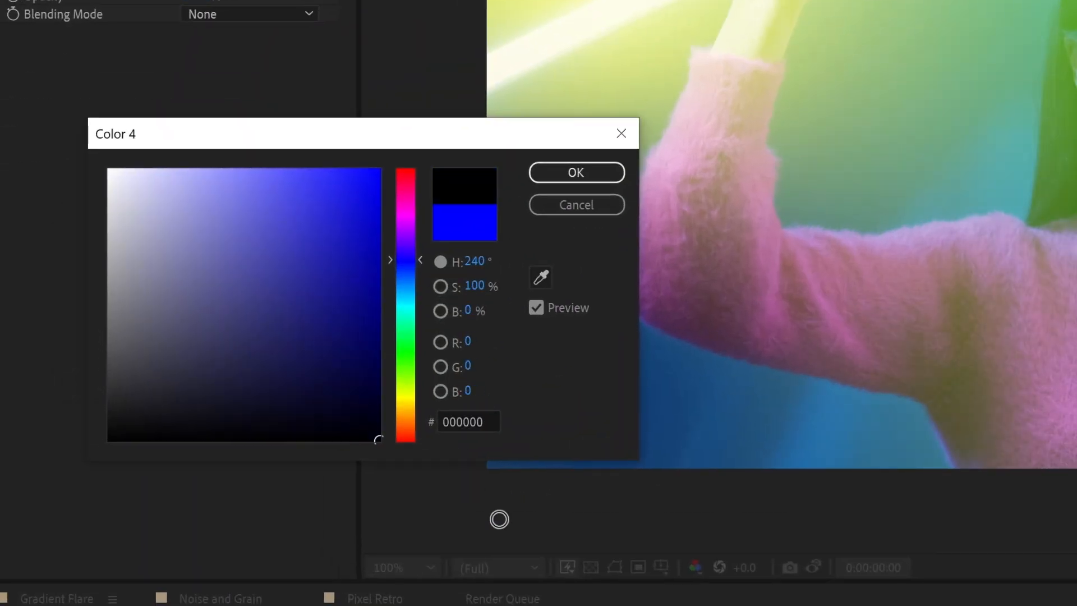